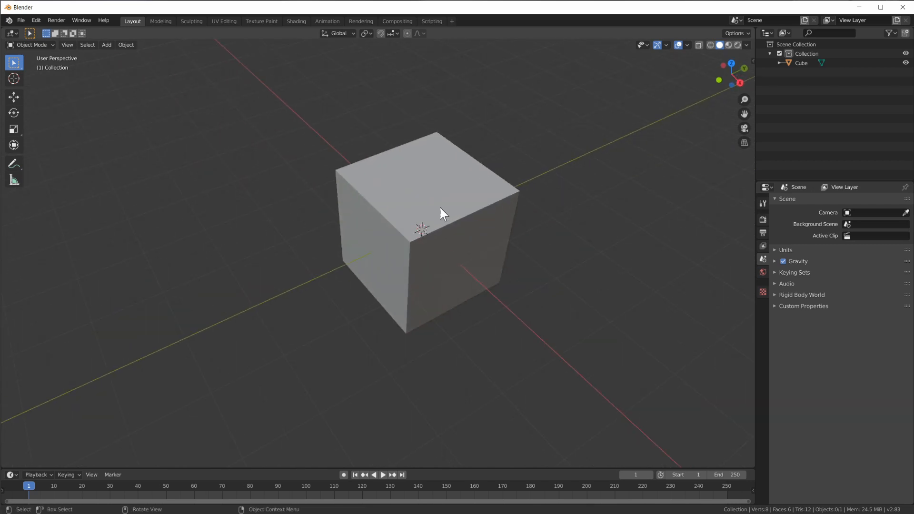
# Subdivide the default cube into a dense mesh (~2,648 vertices) and return to Object Mode.
pyautogui.click(441, 213)
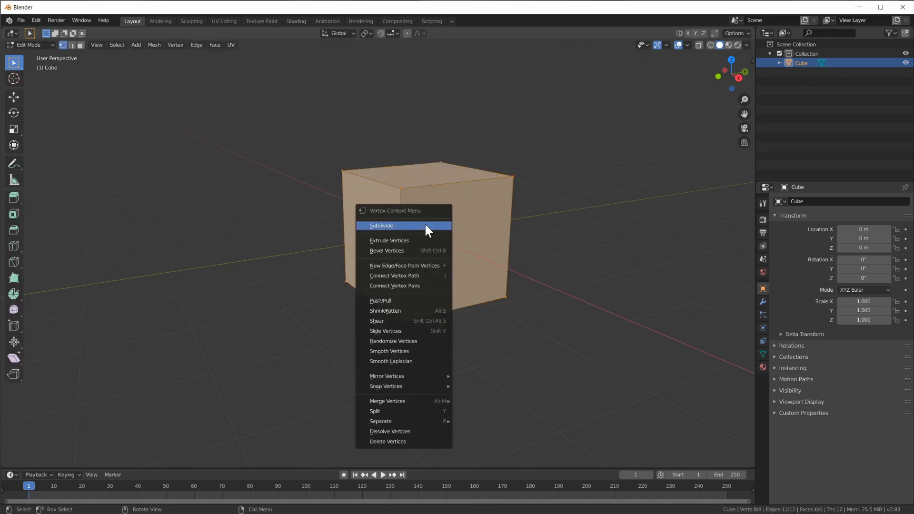
pyautogui.click(382, 226)
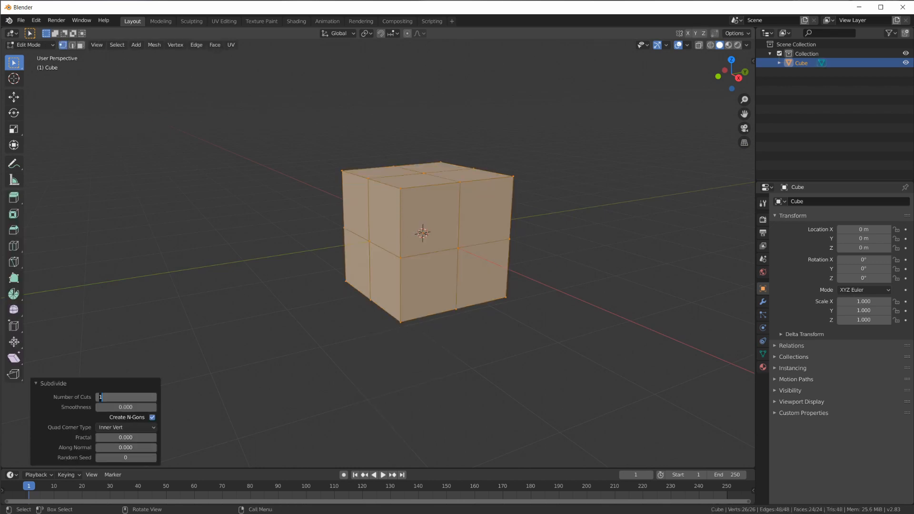
pyautogui.press('Tab')
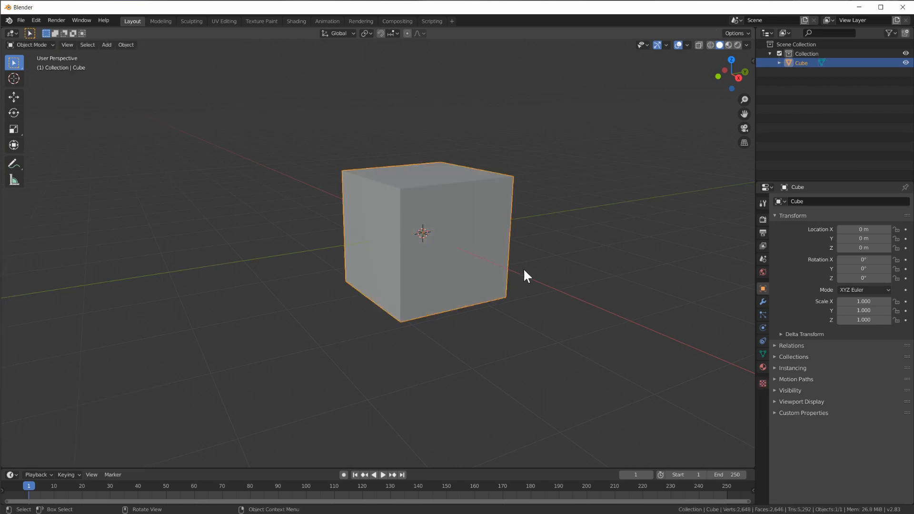
pyautogui.click(761, 327)
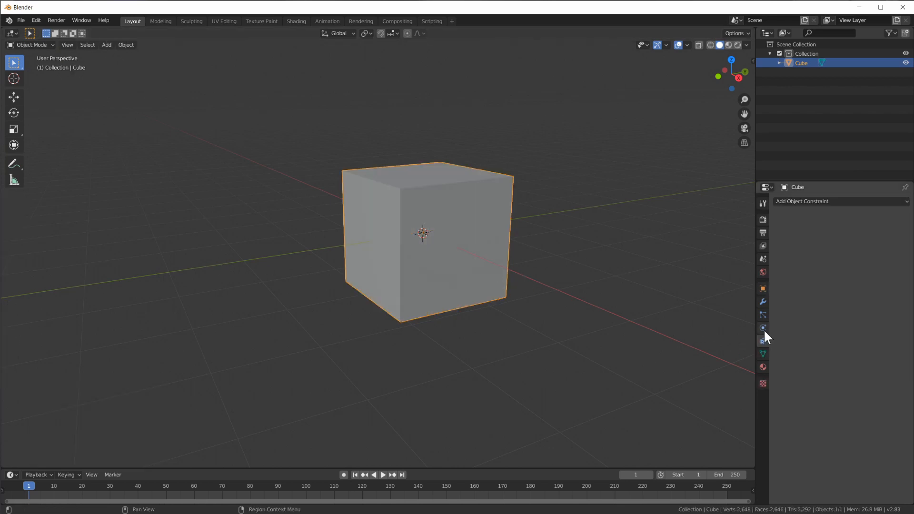
# Add Cloth physics to the cube with gravity field weight 0 and pressure enabled at 5.
pyautogui.click(762, 327)
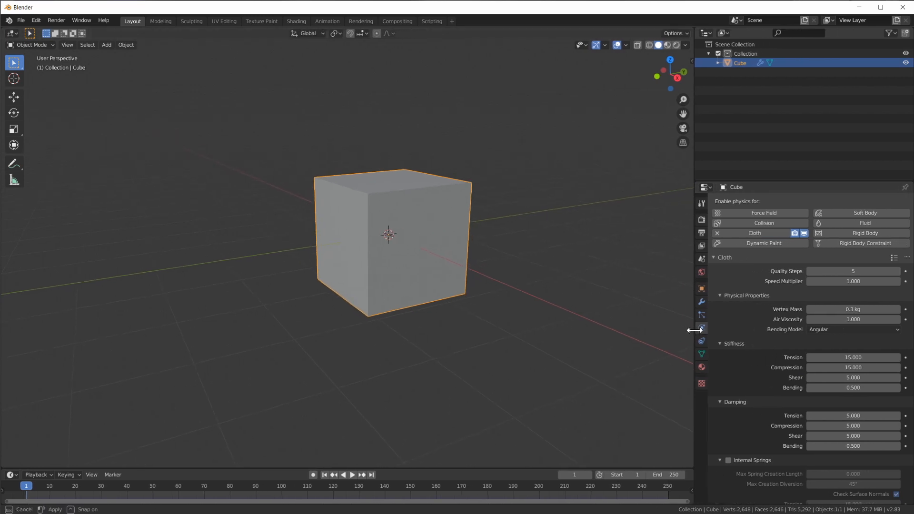
pyautogui.scroll(-3)
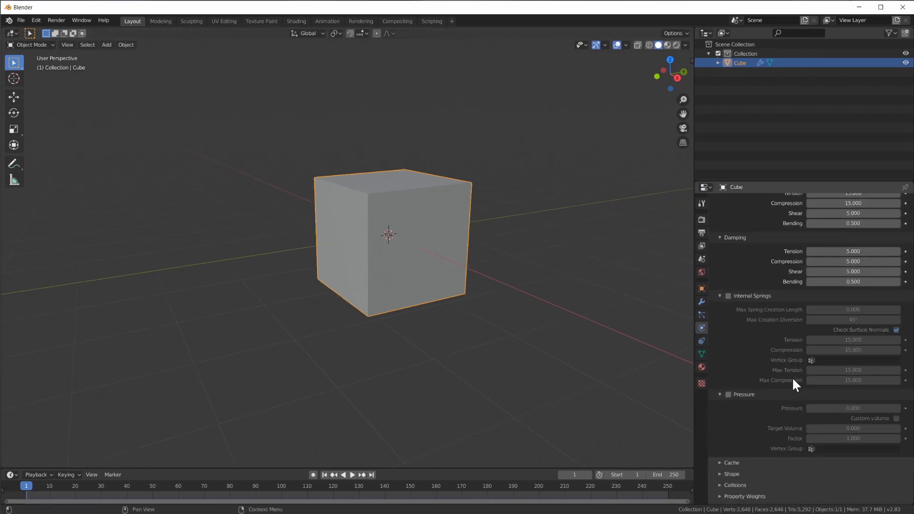
pyautogui.scroll(-3)
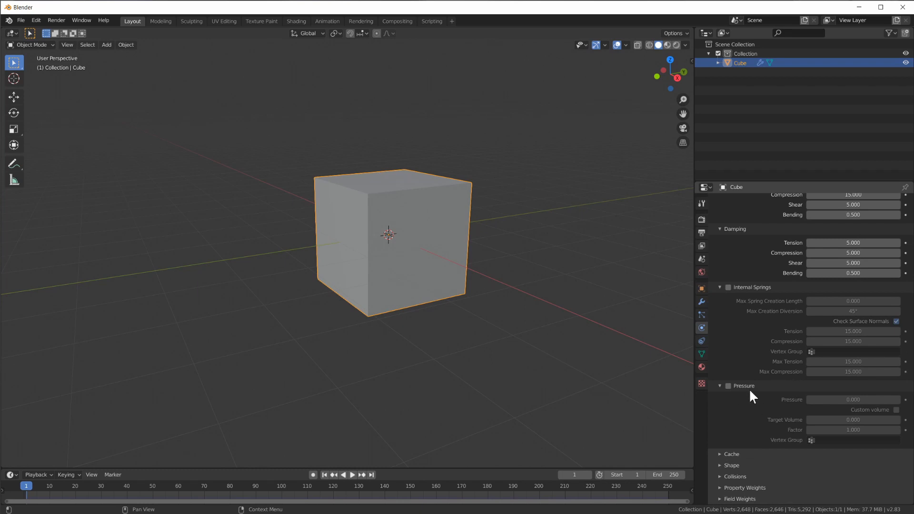
pyautogui.moveTo(748, 461)
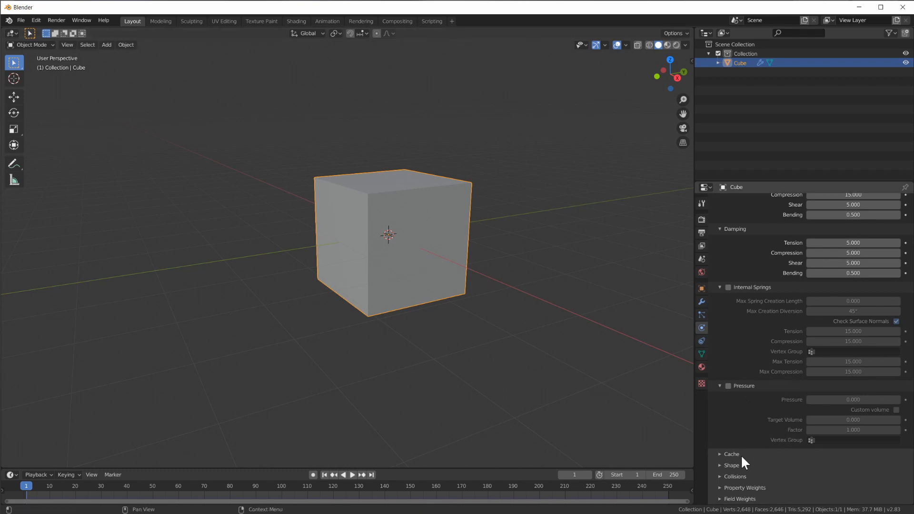
pyautogui.moveTo(722, 510)
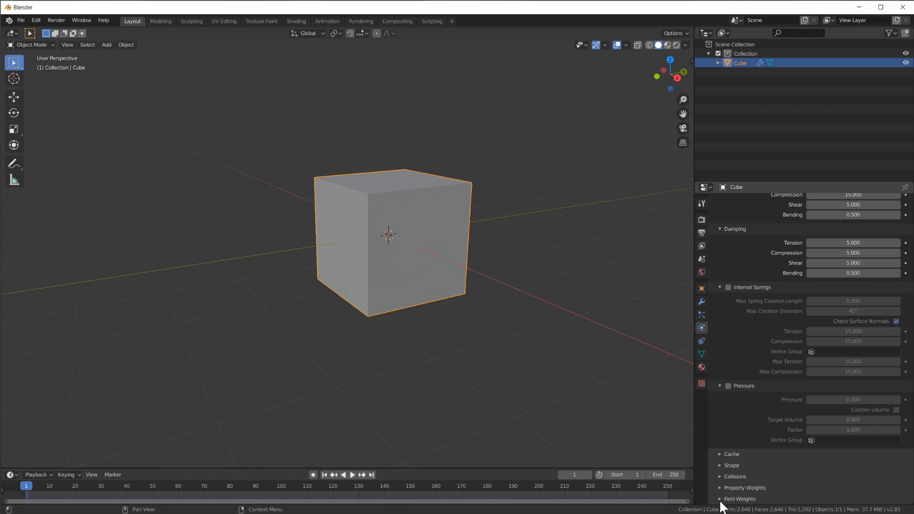
pyautogui.click(739, 499)
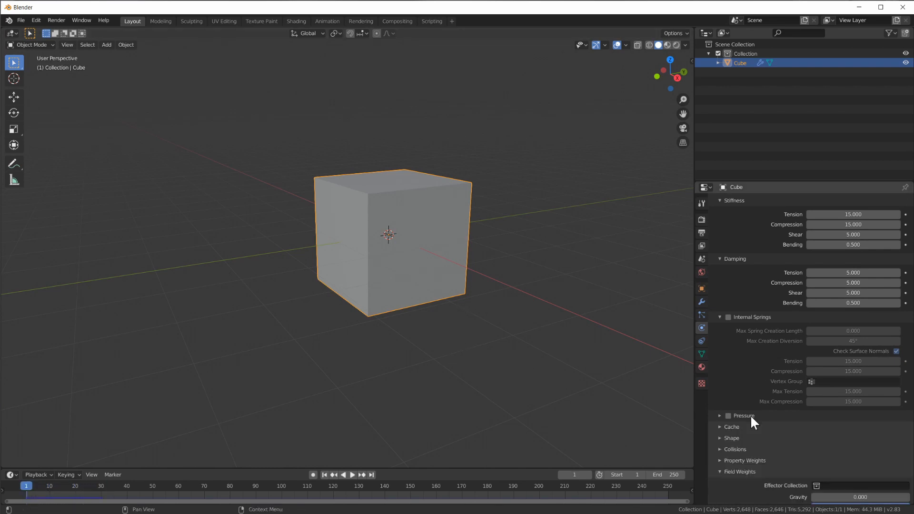
pyautogui.click(728, 415)
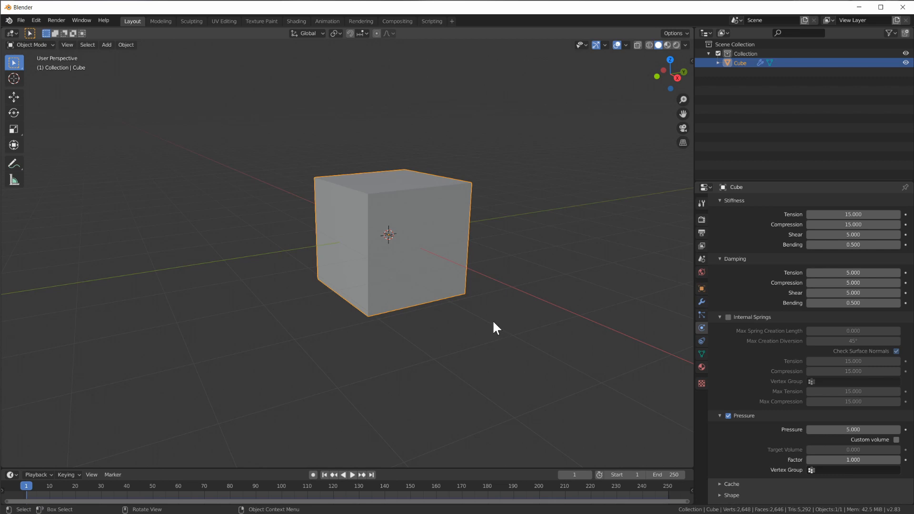
# Play the simulation and inspect the inflating cube from several angles.
pyautogui.click(343, 474)
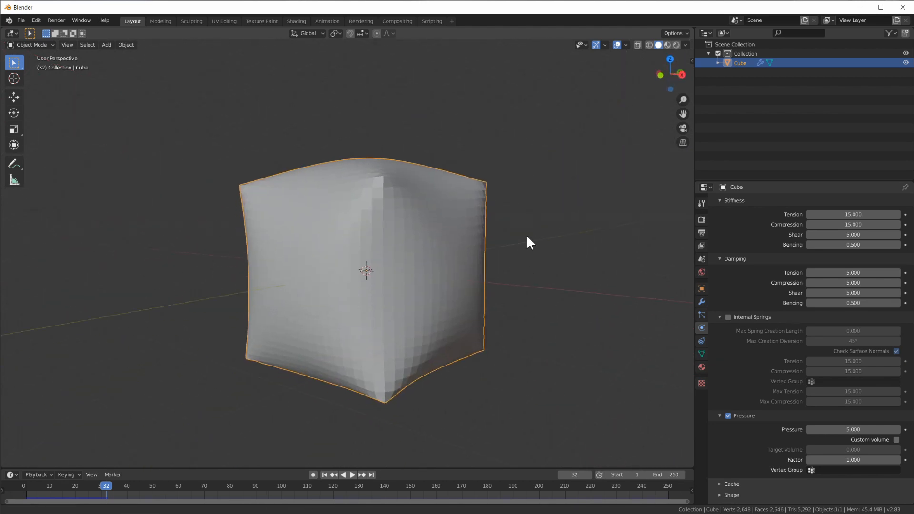
pyautogui.moveTo(528, 242); pyautogui.dragTo(587, 341)
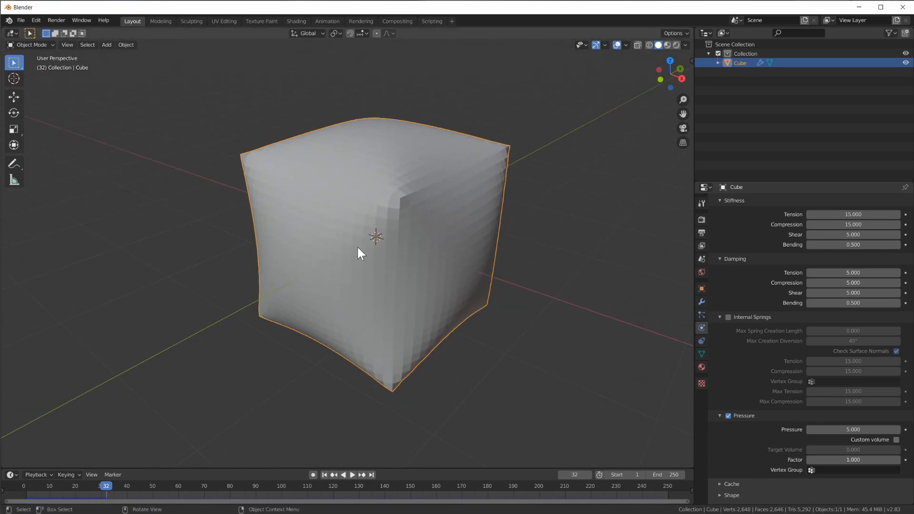
pyautogui.moveTo(359, 253); pyautogui.dragTo(434, 263)
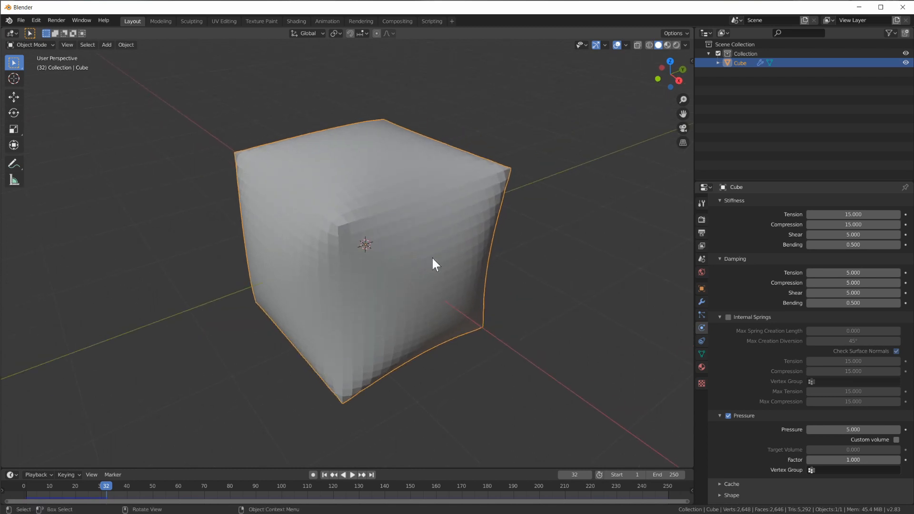
pyautogui.moveTo(434, 264); pyautogui.dragTo(504, 271)
pyautogui.write('1')
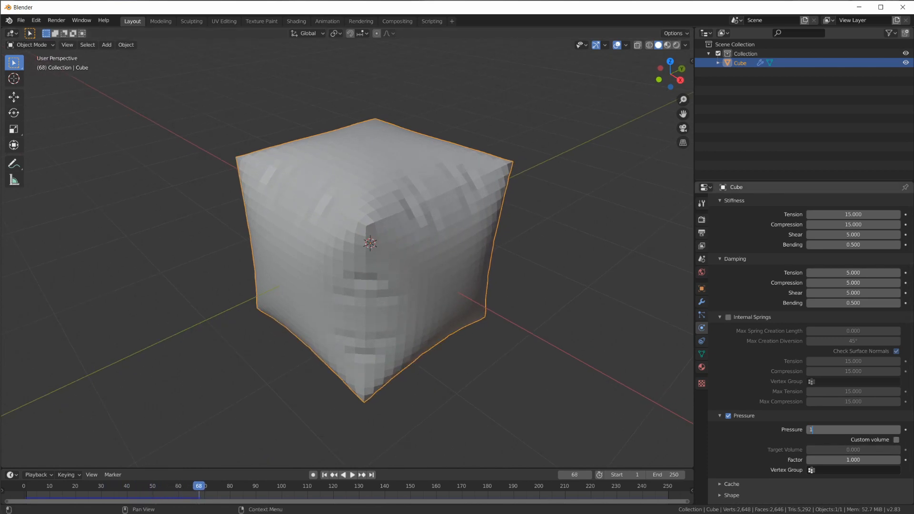
# Raise the cloth pressure to 20 then 50 so the cube inflates into a near-sphere.
pyautogui.click(852, 430)
pyautogui.write('20.000')
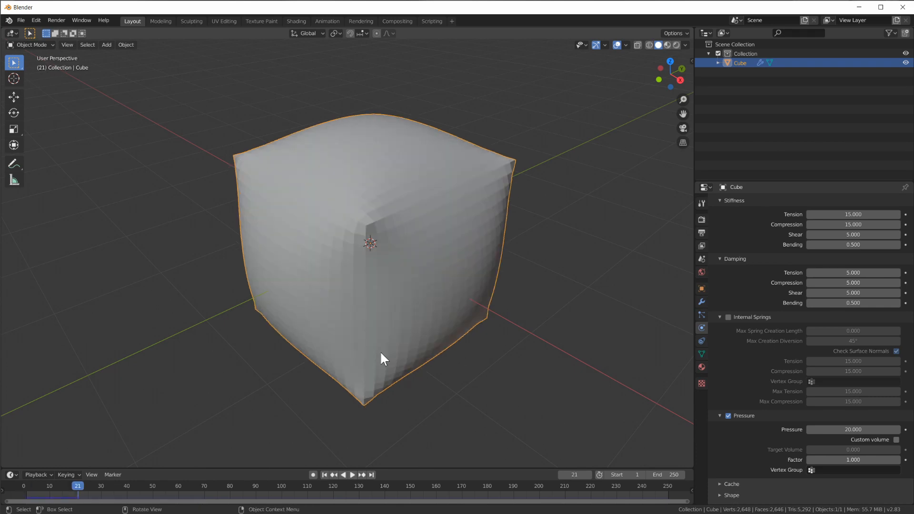
pyautogui.click(351, 475)
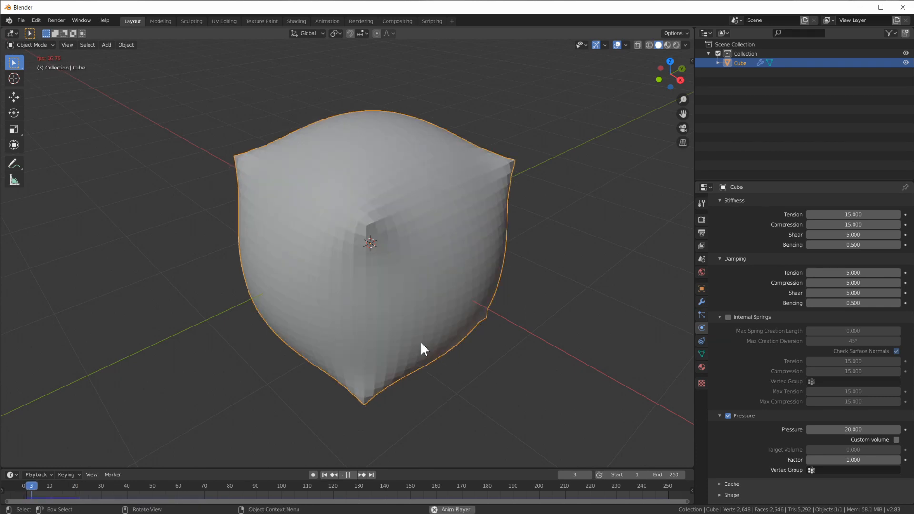
pyautogui.click(346, 474)
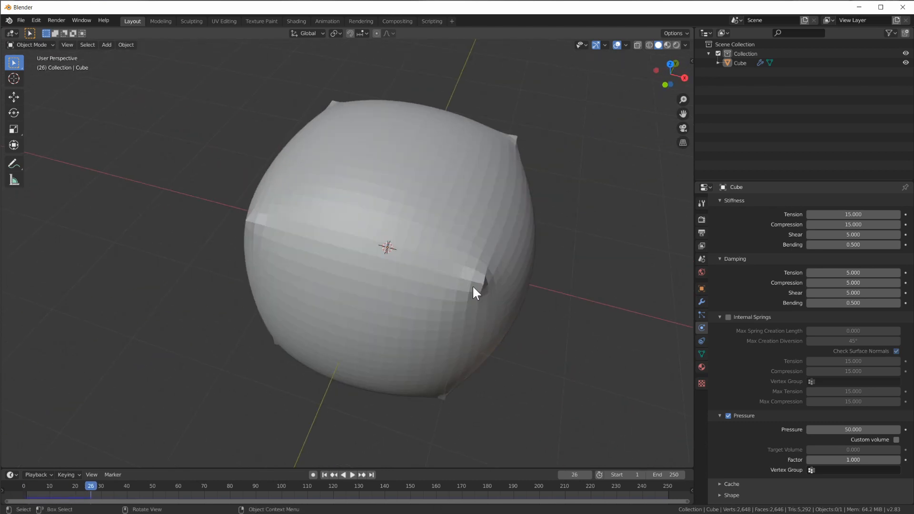
# Rewind to frame 1 and assign a patch of top-face vertices to a new vertex group named 'pressure'.
pyautogui.click(325, 475)
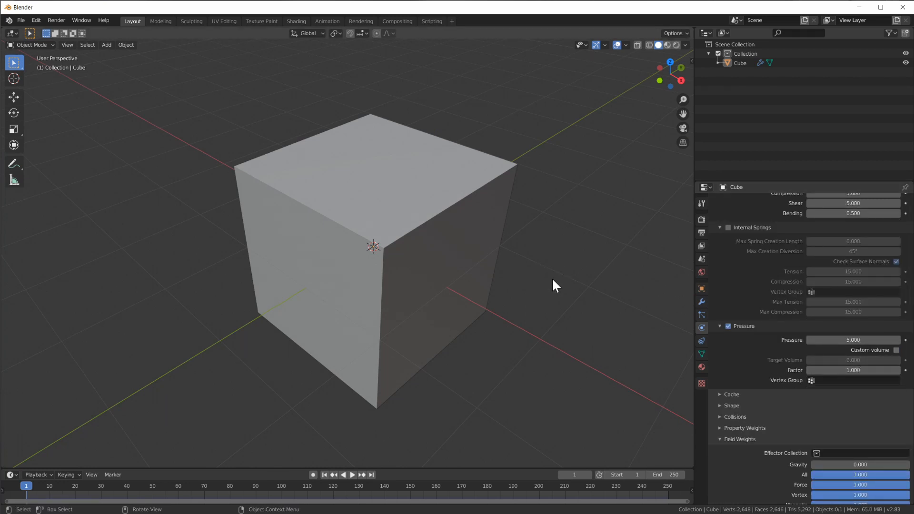
pyautogui.moveTo(554, 286); pyautogui.dragTo(492, 294)
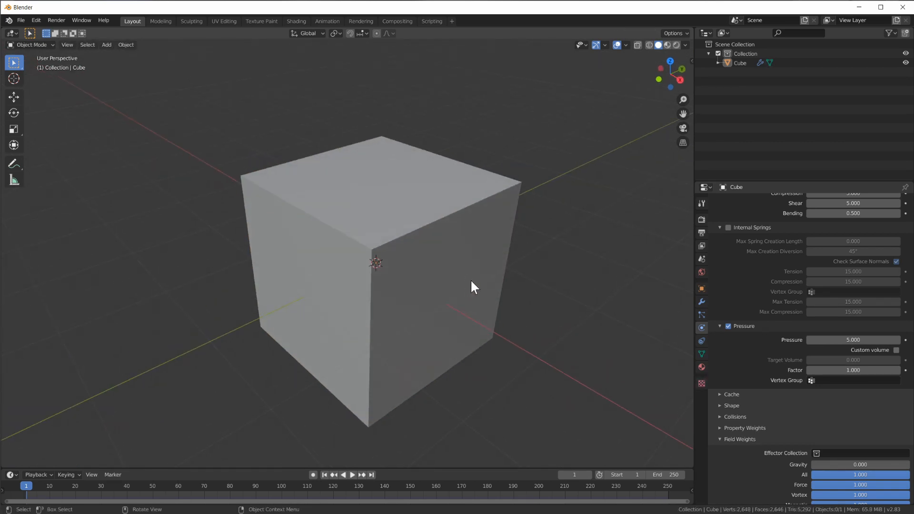
pyautogui.press('Tab')
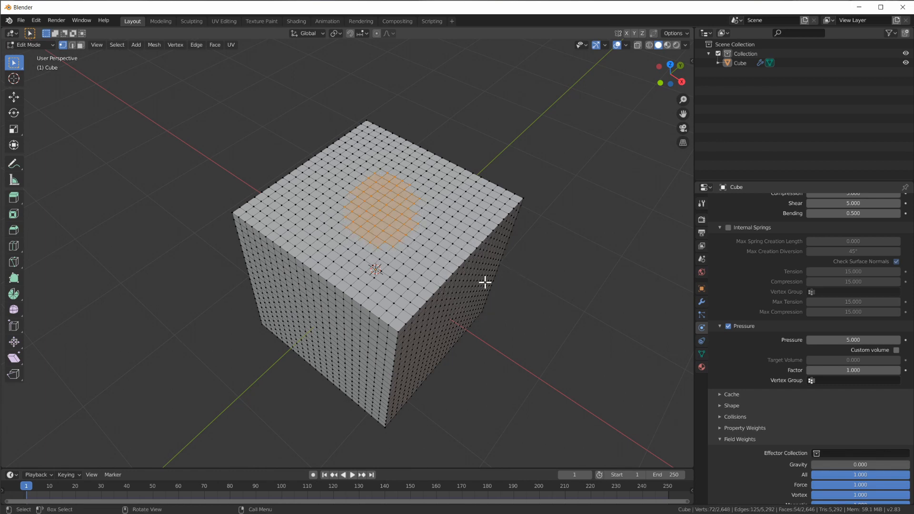
pyautogui.click(700, 353)
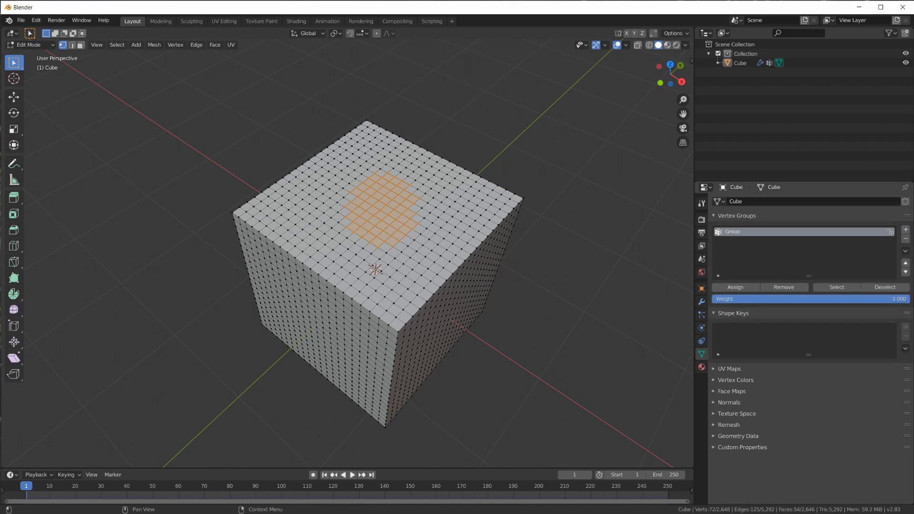
pyautogui.write('pressure')
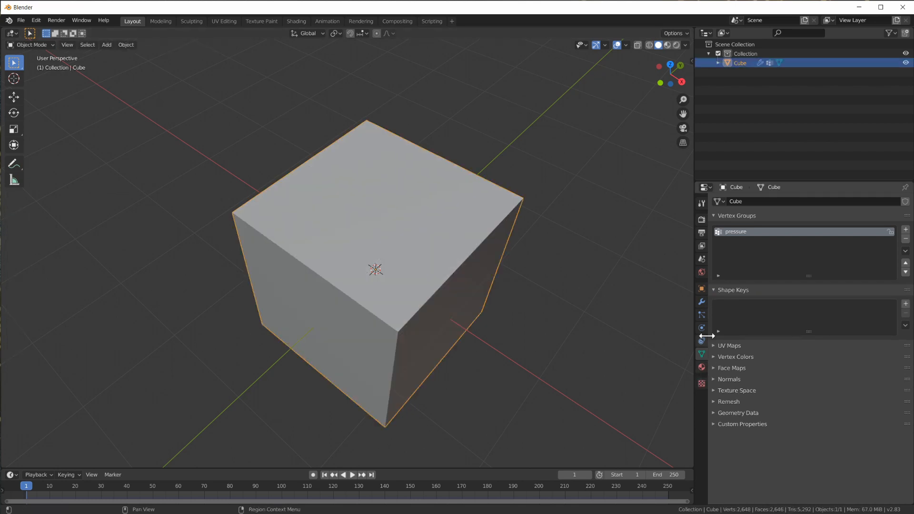
# Use the 'pressure' vertex group for cloth pressure and play the simulation.
pyautogui.click(701, 340)
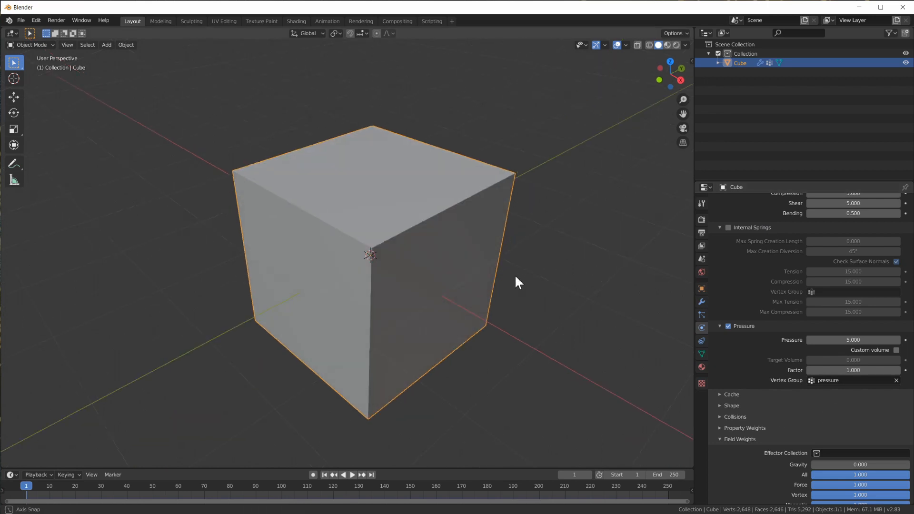
pyautogui.scroll(-3)
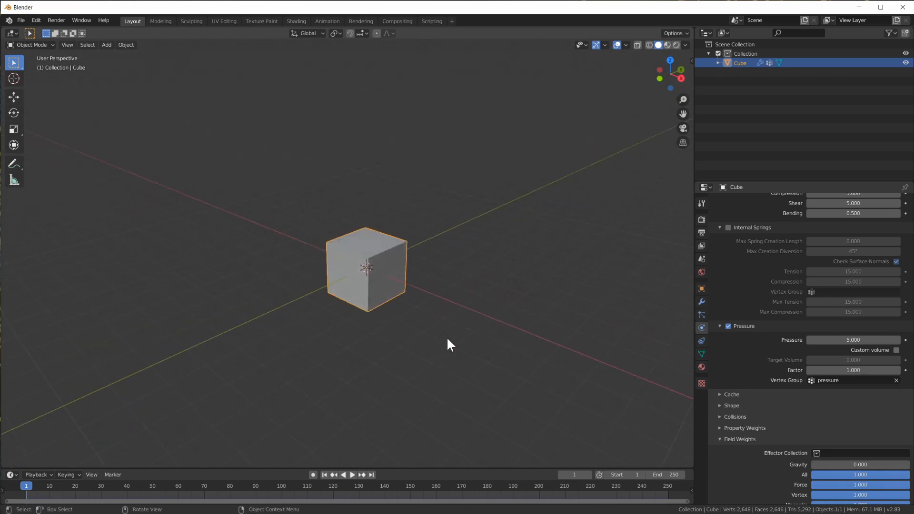
pyautogui.click(350, 474)
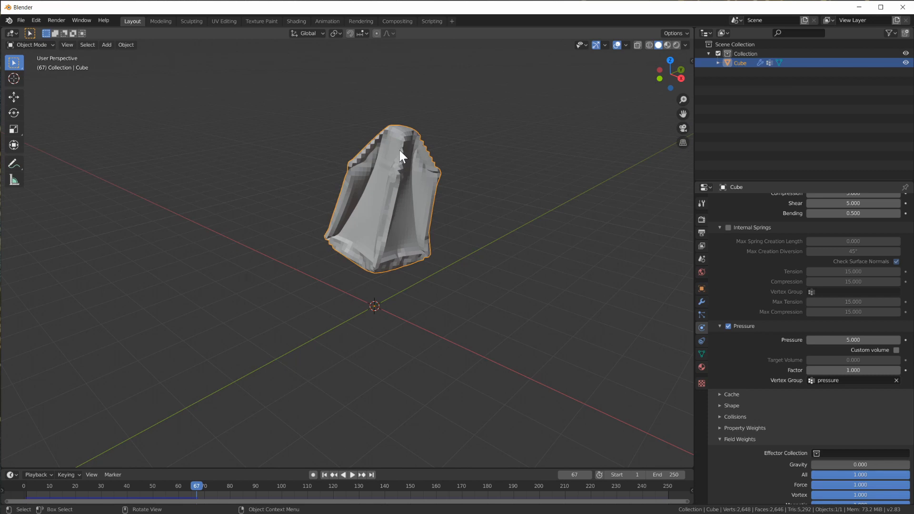
pyautogui.moveTo(393, 173)
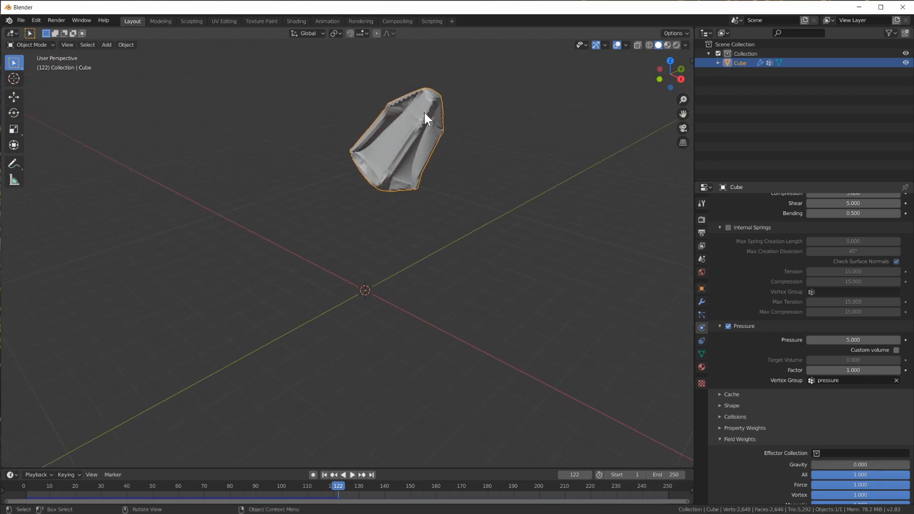
# Lower the cloth pressure to 3 then 2 and replay to watch the top crumple.
pyautogui.doubleClick(853, 340)
pyautogui.write('3.000')
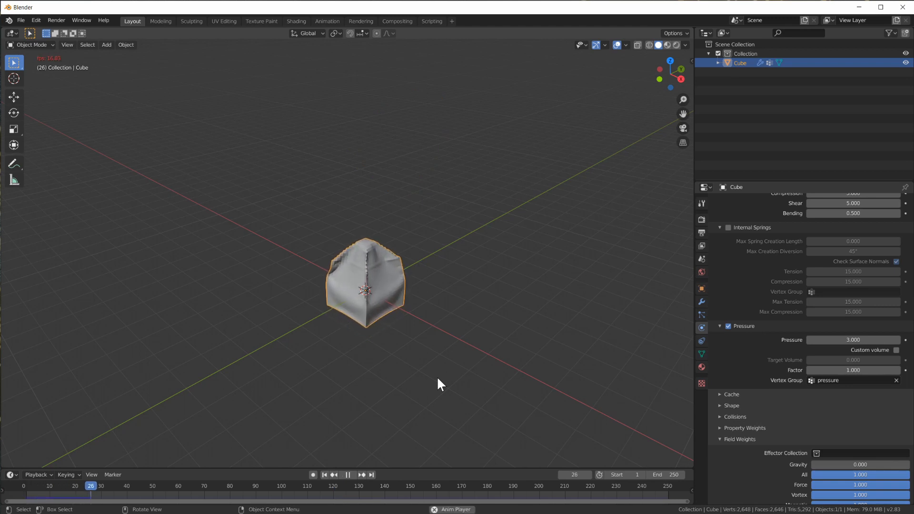
pyautogui.click(347, 474)
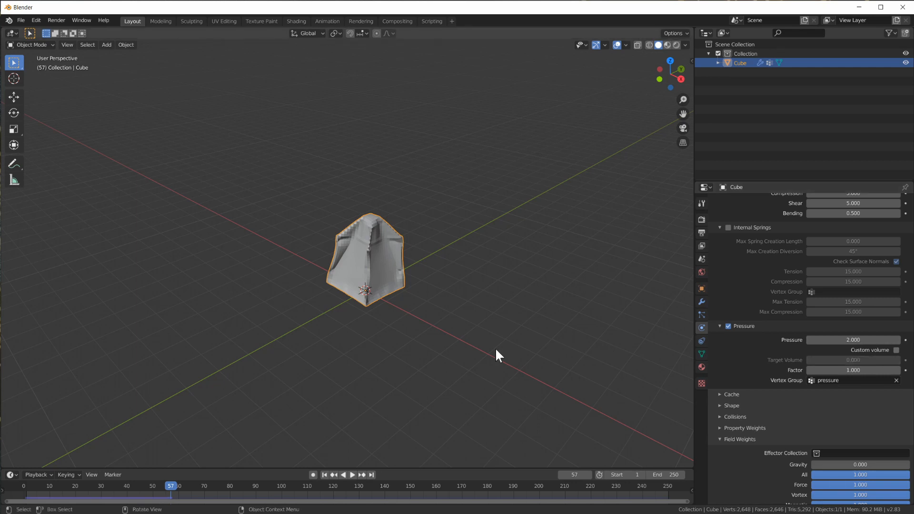
pyautogui.click(353, 475)
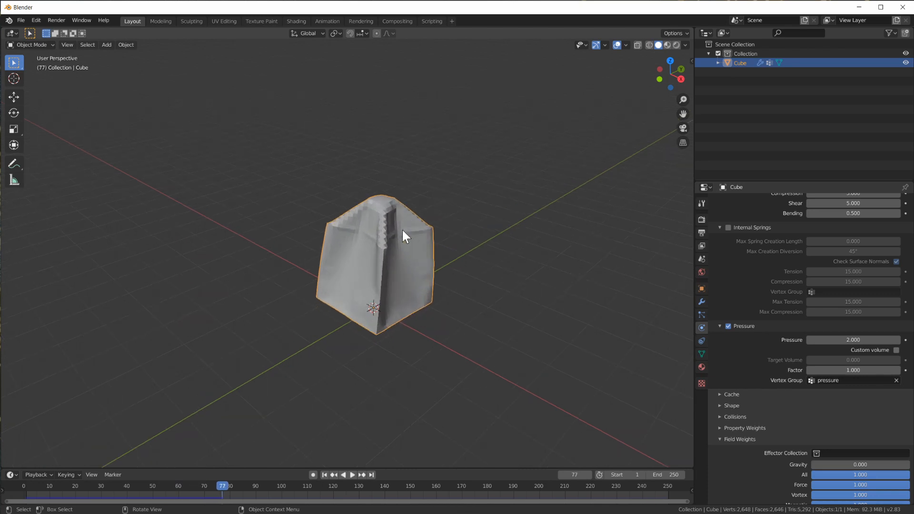
# Check the pressure patch on the cube's top in Edit Mode, then replay from frame 1 at pressure 2.
pyautogui.press('Tab')
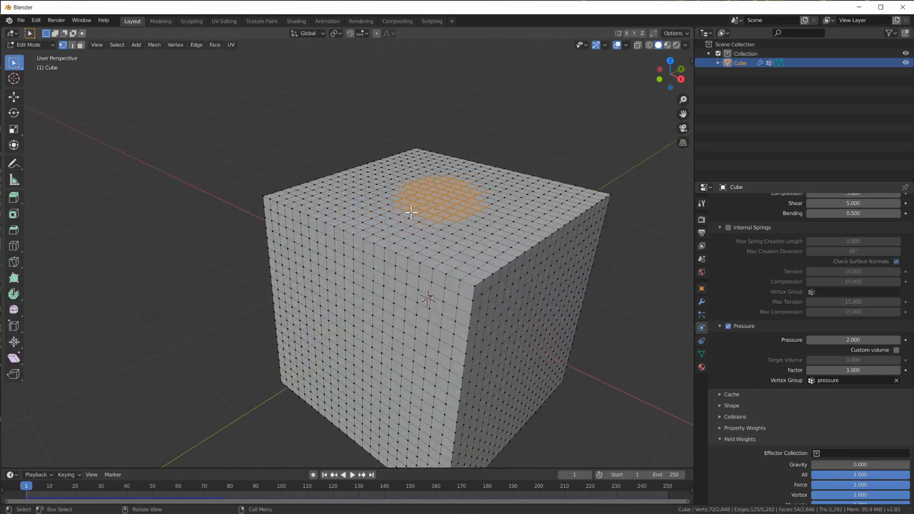
pyautogui.moveTo(408, 233); pyautogui.dragTo(408, 280)
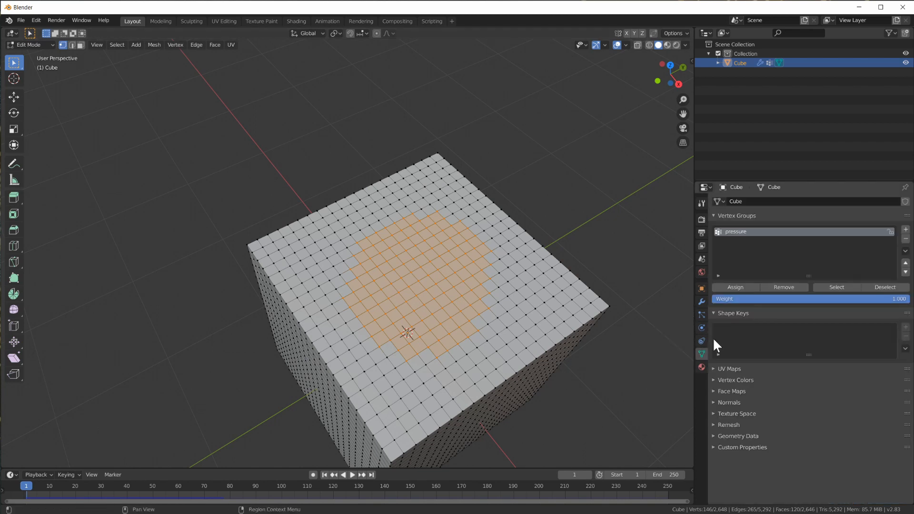
pyautogui.press('Tab')
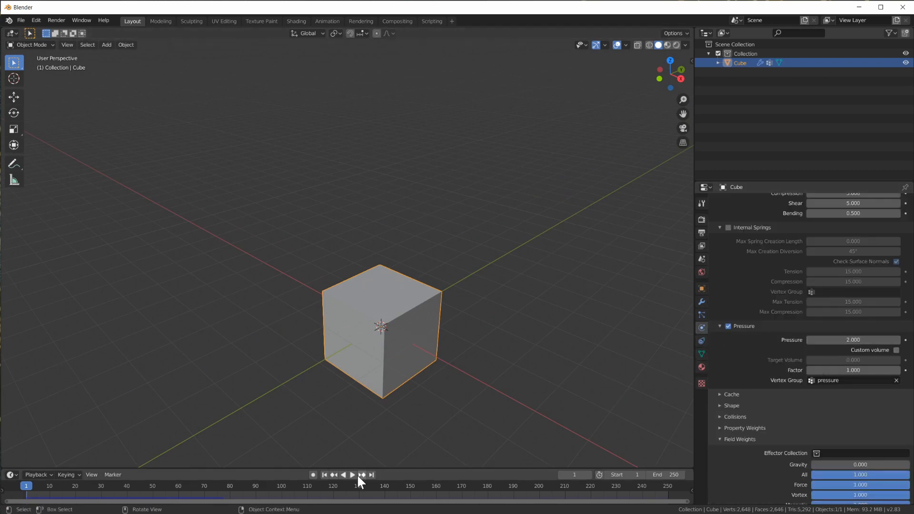
pyautogui.click(351, 474)
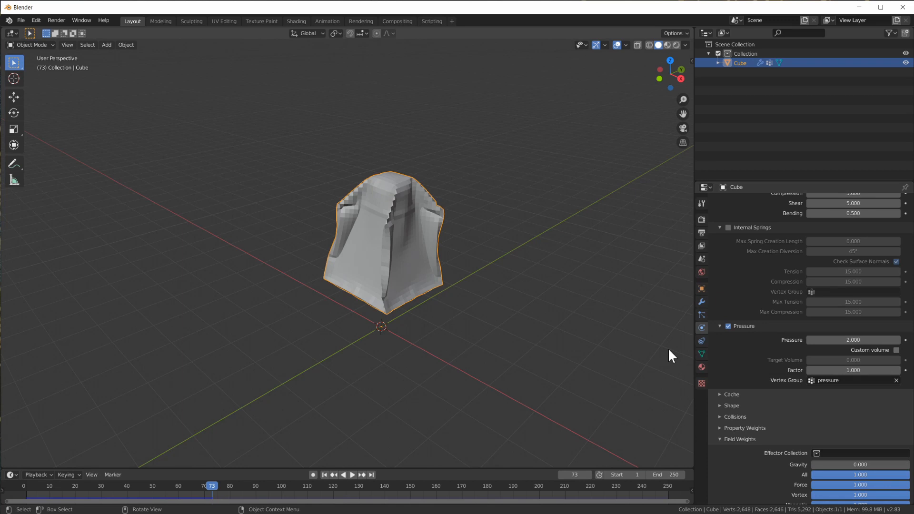
pyautogui.moveTo(409, 244)
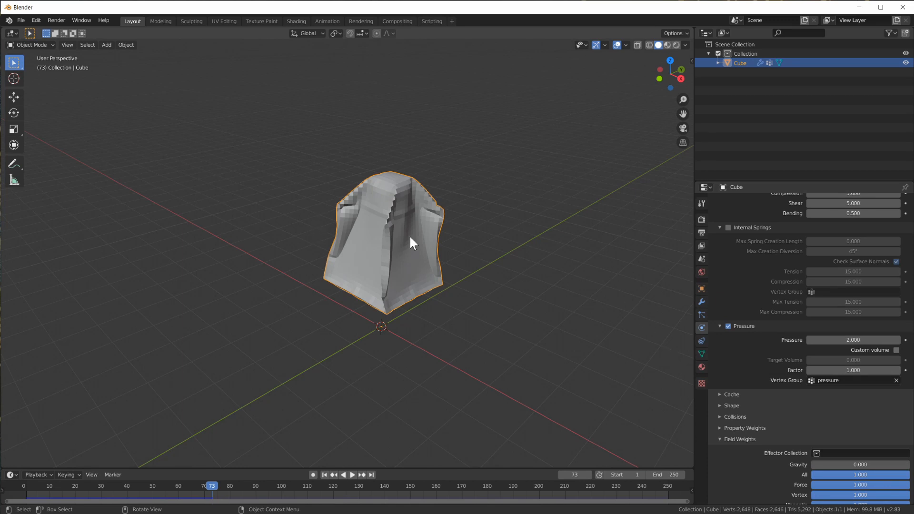
pyautogui.moveTo(449, 235)
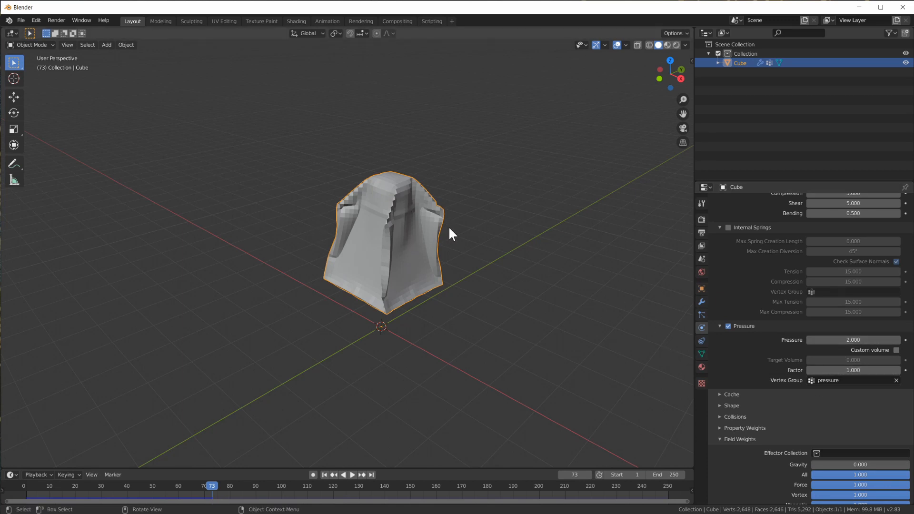
pyautogui.moveTo(852, 339)
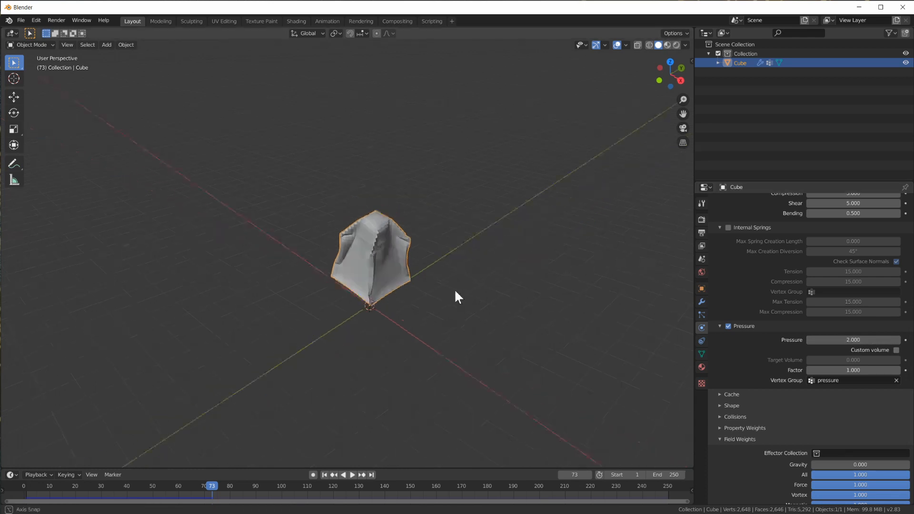
# Expand the cloth Collisions panel and add a new plane object beneath the cube.
pyautogui.scroll(-3)
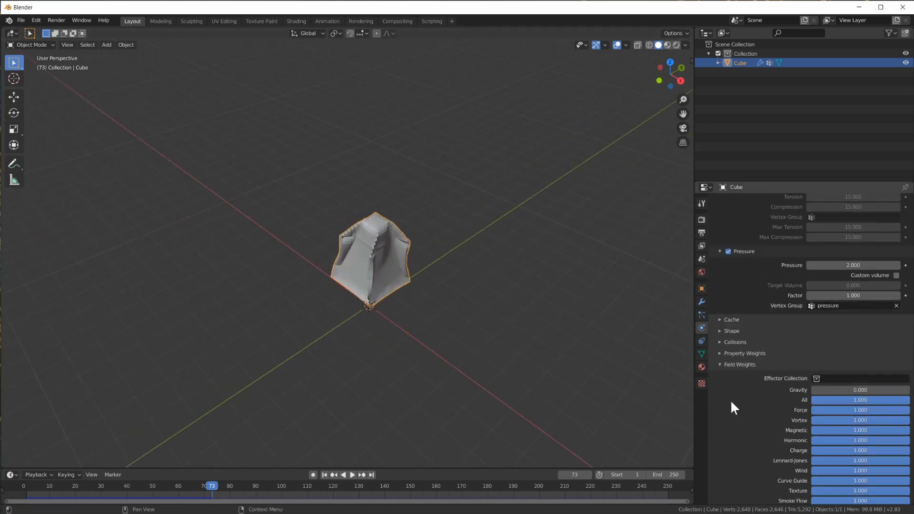
pyautogui.click(731, 342)
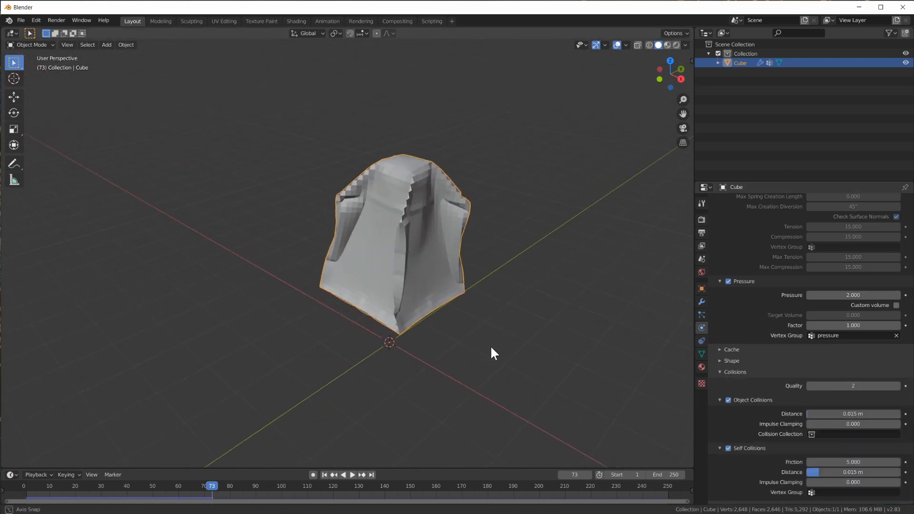
pyautogui.click(386, 304)
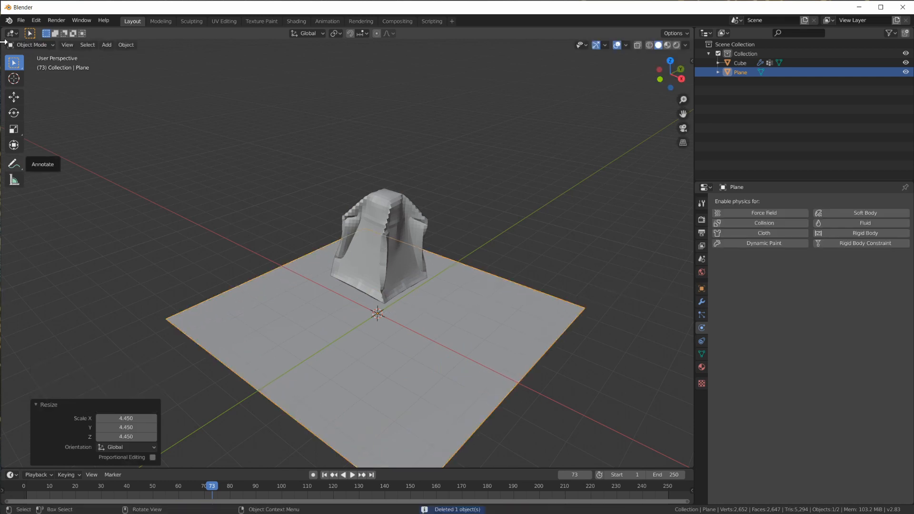
# Reselect the cube over the scaled 4.45 ground plane and return to frame 1.
pyautogui.click(763, 223)
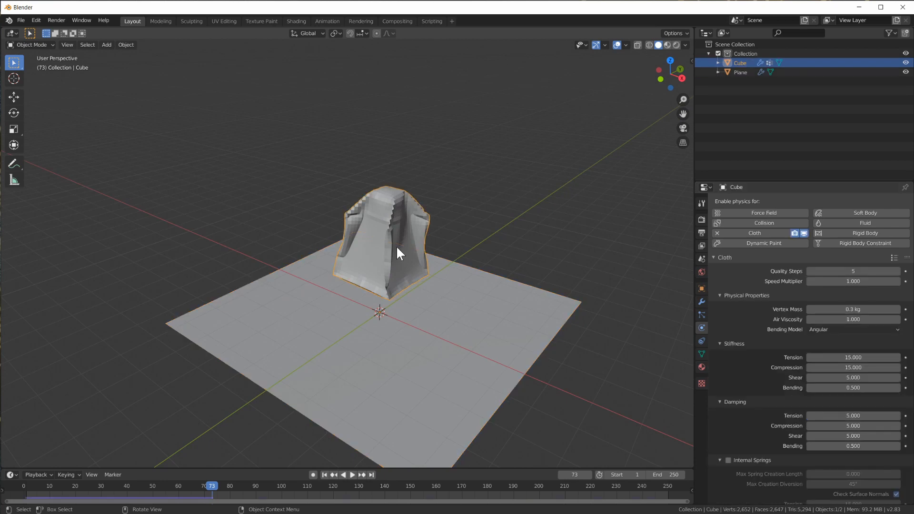
pyautogui.scroll(-3)
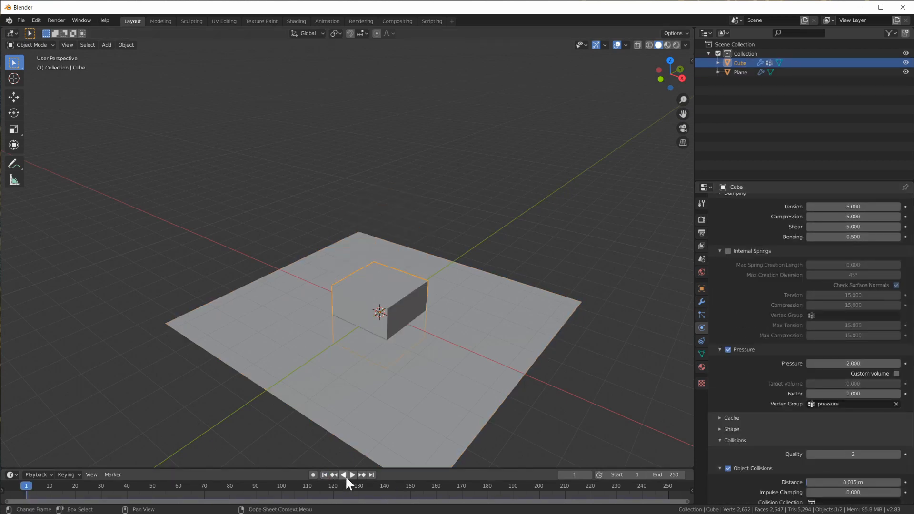
# Lift the cube above the plane, lower pressure toward 1, replay, then rewind to frame 1.
pyautogui.click(348, 474)
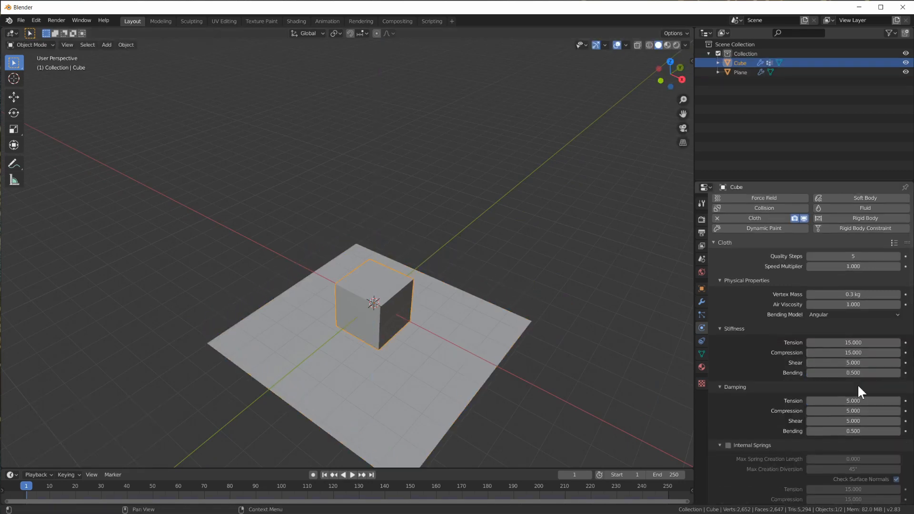
pyautogui.scroll(-3)
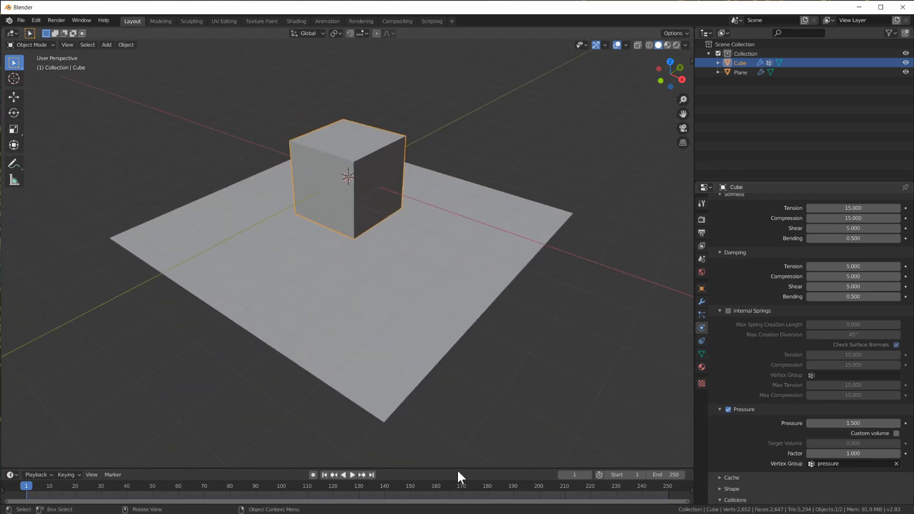
pyautogui.click(352, 474)
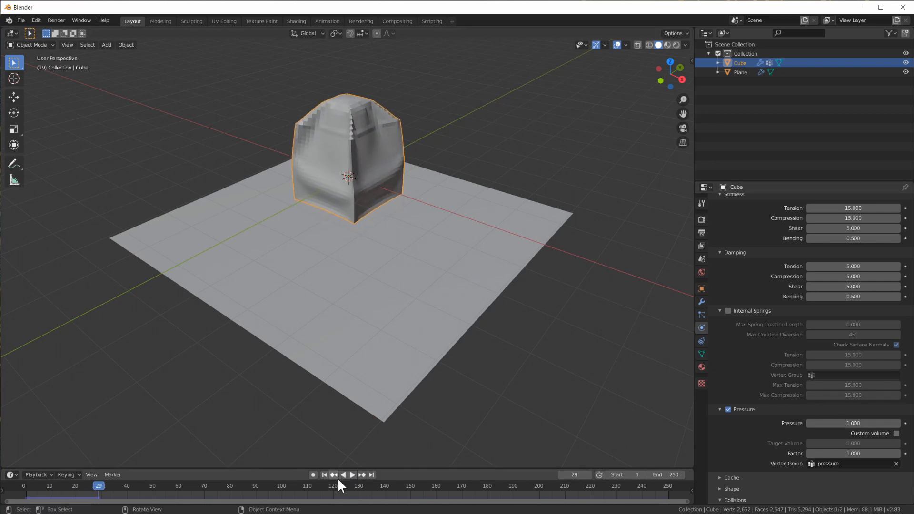
pyautogui.click(350, 475)
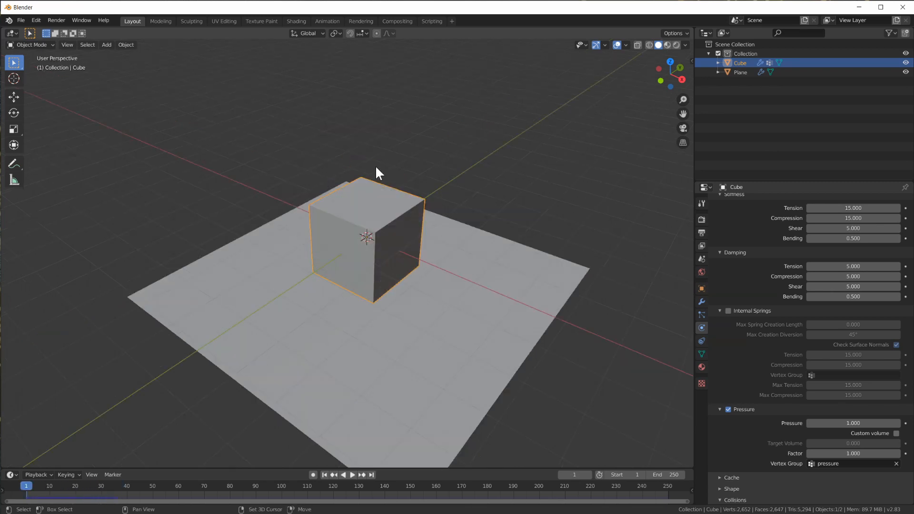
pyautogui.press('Tab')
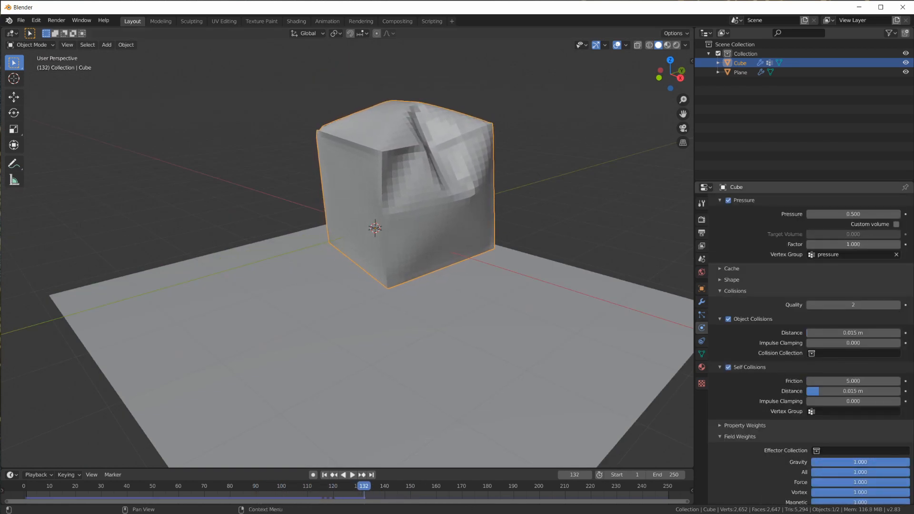
# Play the cloth simulation at pressure 4 above the ground plane, then stop playback.
pyautogui.click(350, 474)
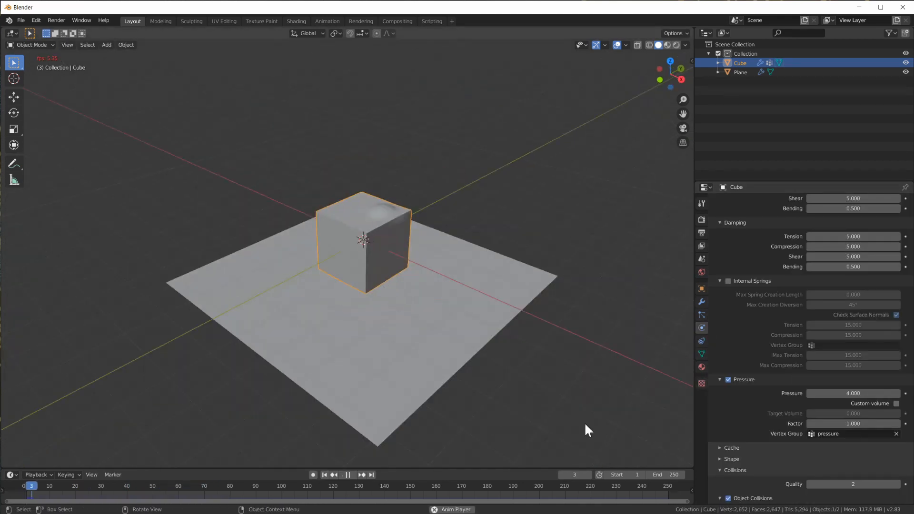
pyautogui.click(348, 474)
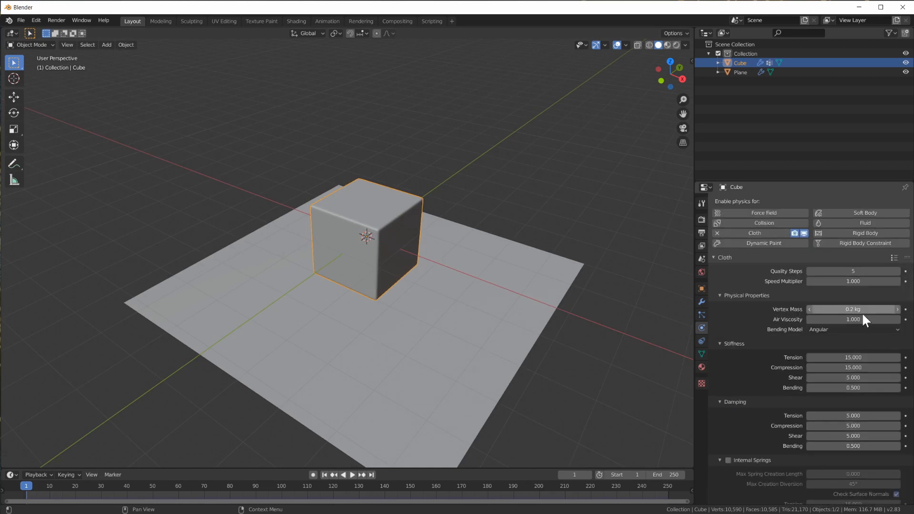
# Refresh the cube's mesh via Edit Mode and raise its cloth Pressure to 8, then simulate to frame 129.
pyautogui.press('Tab')
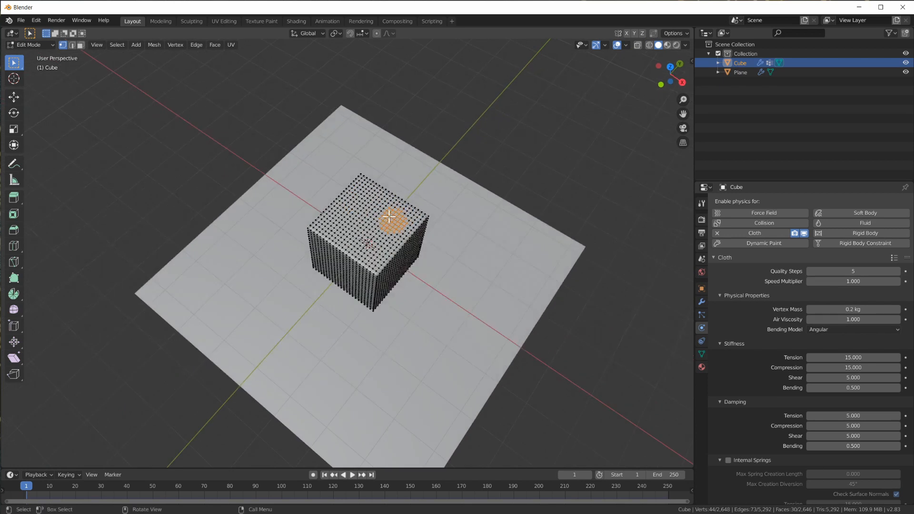
pyautogui.press('Tab')
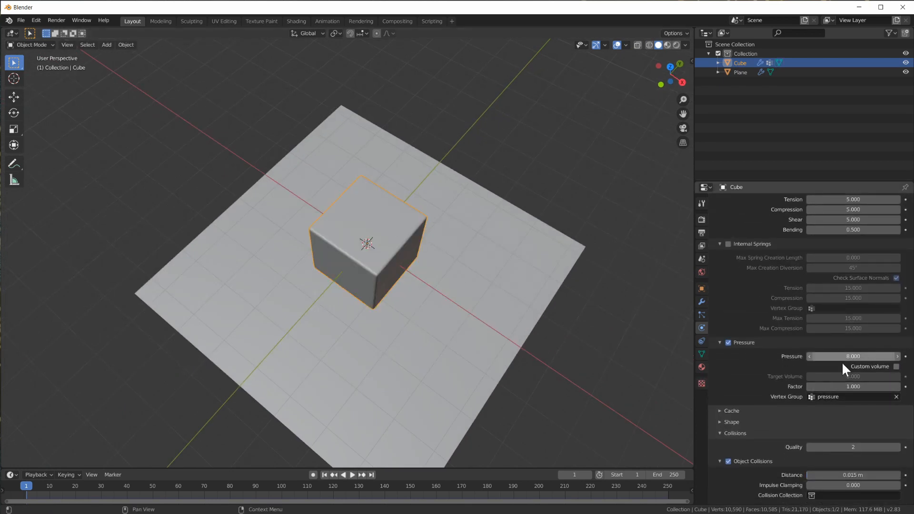
pyautogui.click(349, 473)
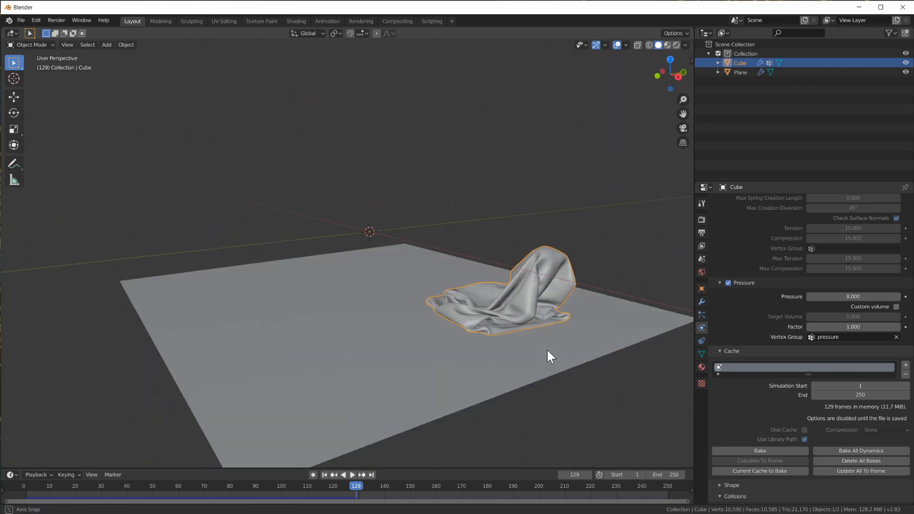
# Inspect the collapsed cloth from a new angle and rewind the timeline to frame 1.
pyautogui.moveTo(551, 355); pyautogui.dragTo(484, 365)
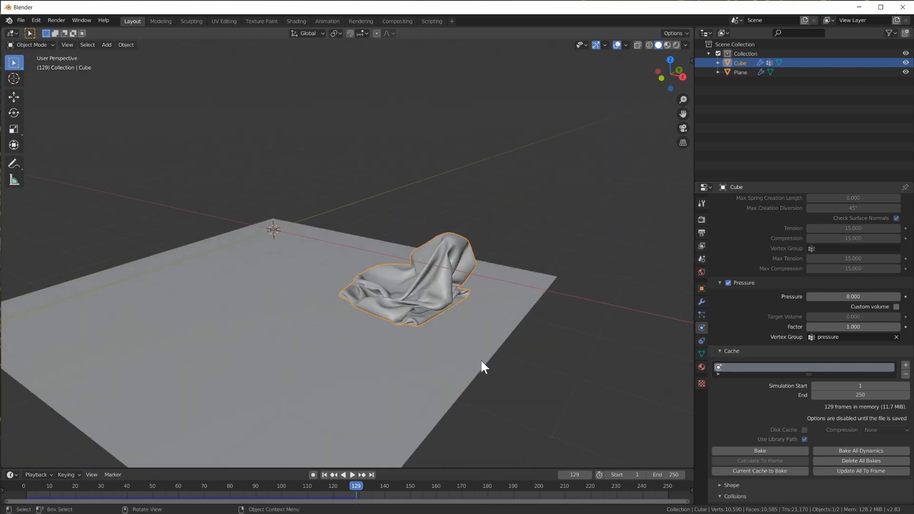
pyautogui.click(352, 474)
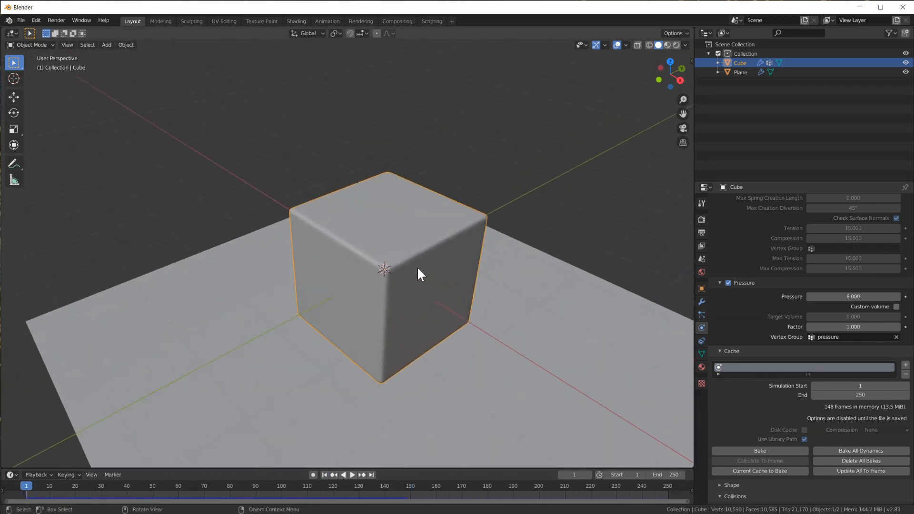
# Delete a patch of vertices on one face so the cube has a hole in its side.
pyautogui.press('Tab')
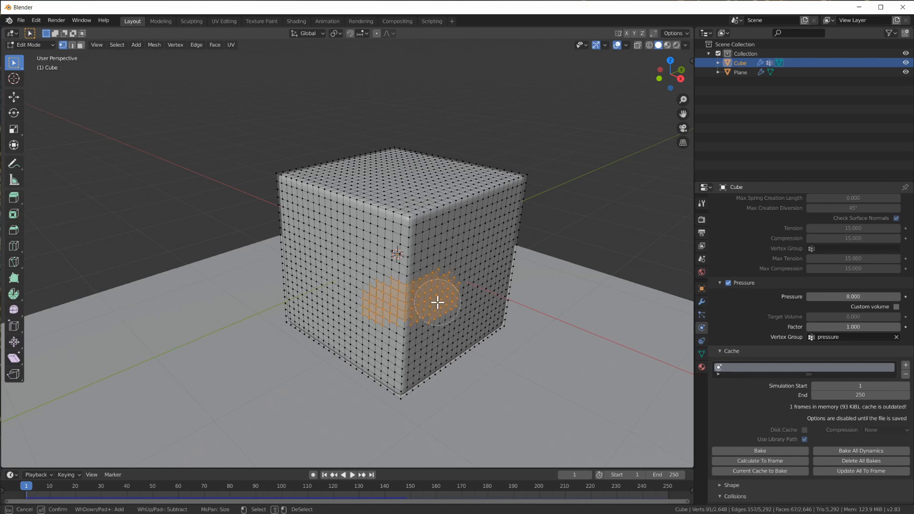
pyautogui.press('X')
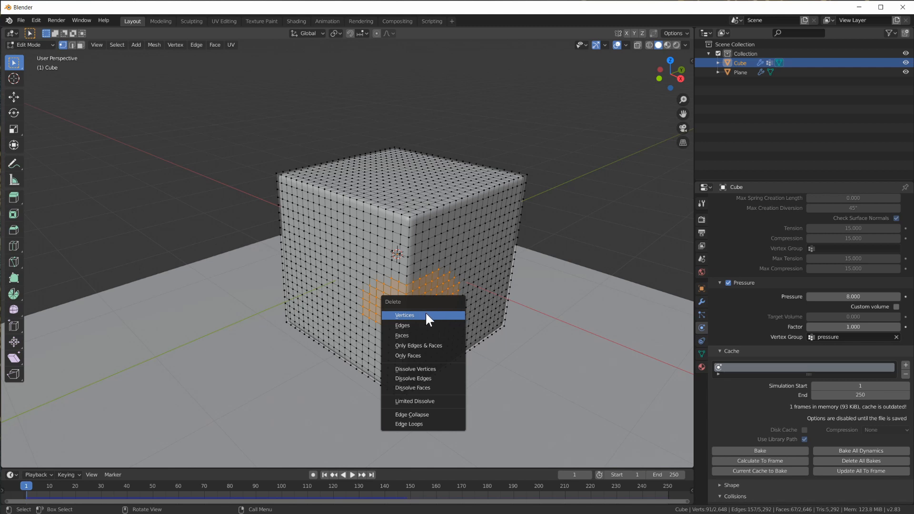
pyautogui.click(403, 315)
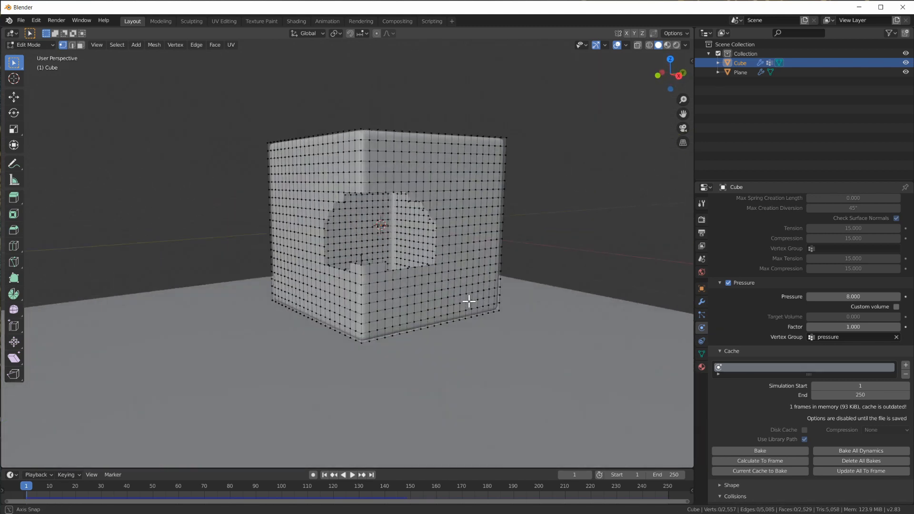
pyautogui.moveTo(469, 300); pyautogui.dragTo(425, 318)
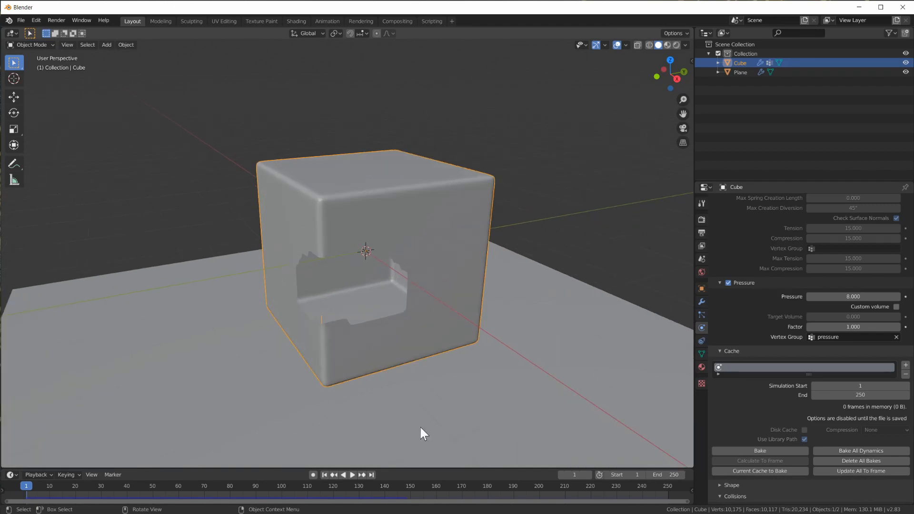
# Play the holed cube's simulation so it puffs into a balloon, then return to frame 1.
pyautogui.click(352, 474)
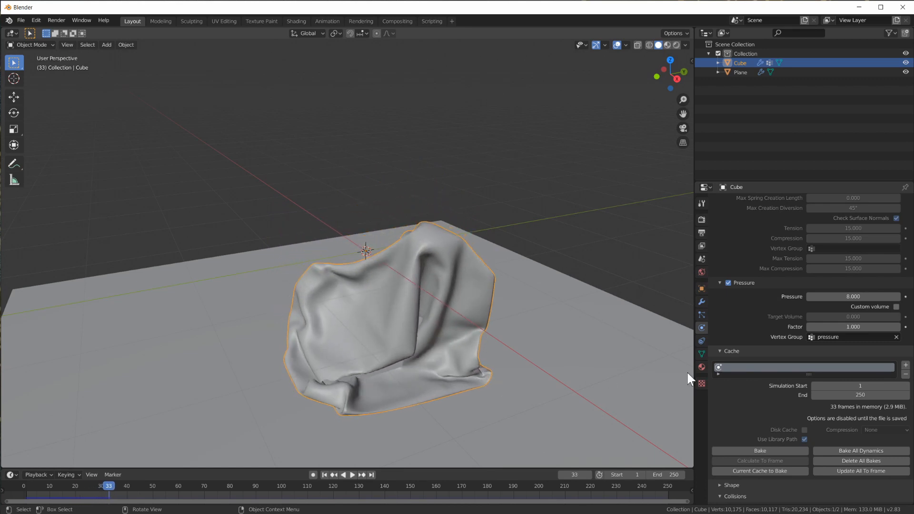
pyautogui.scroll(-3)
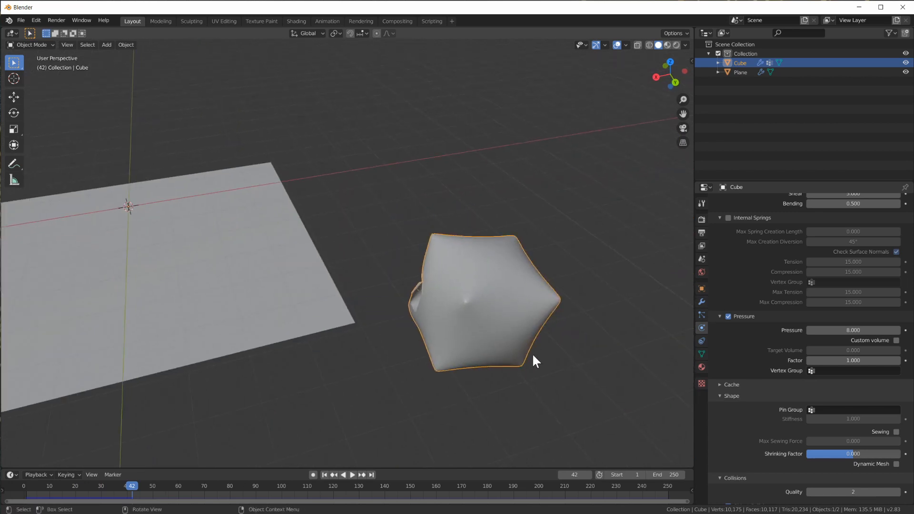
pyautogui.moveTo(540, 341)
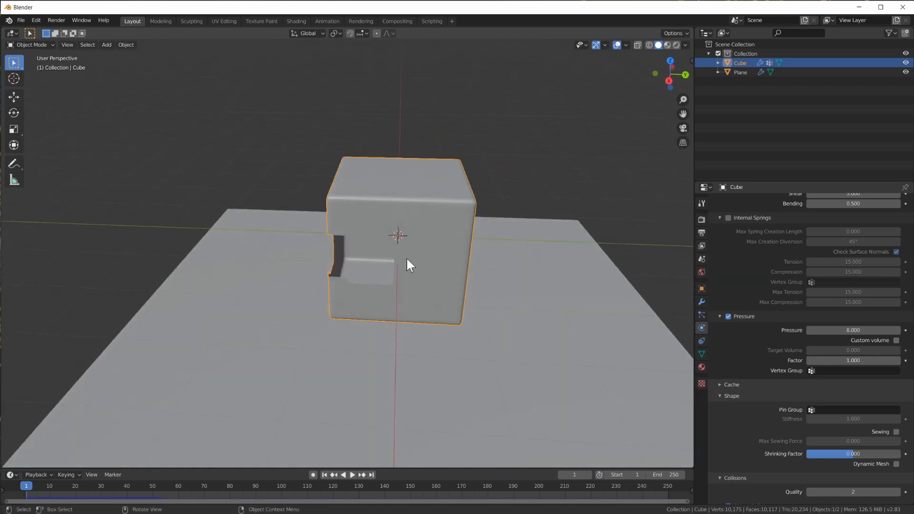
# Delete the cube and add a subdivided, smooth-shaded Suzanne monkey head above the plane.
pyautogui.click(352, 474)
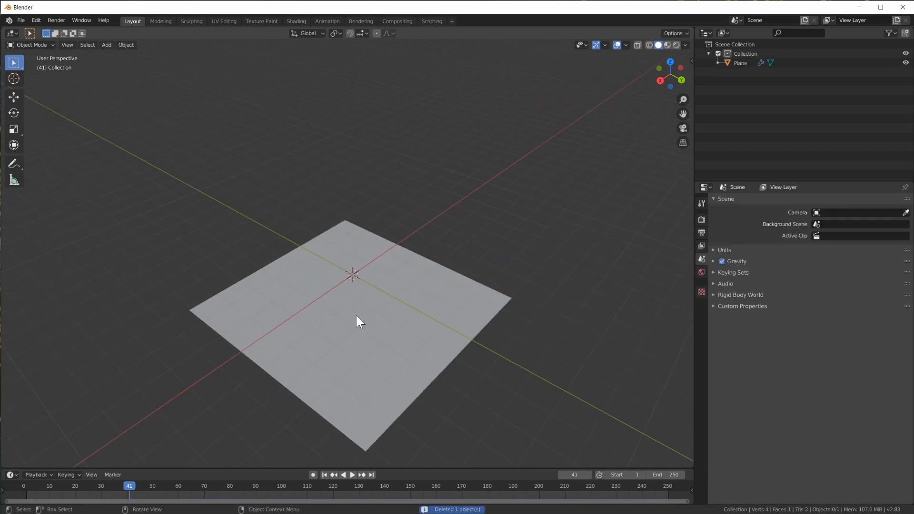
pyautogui.click(107, 45)
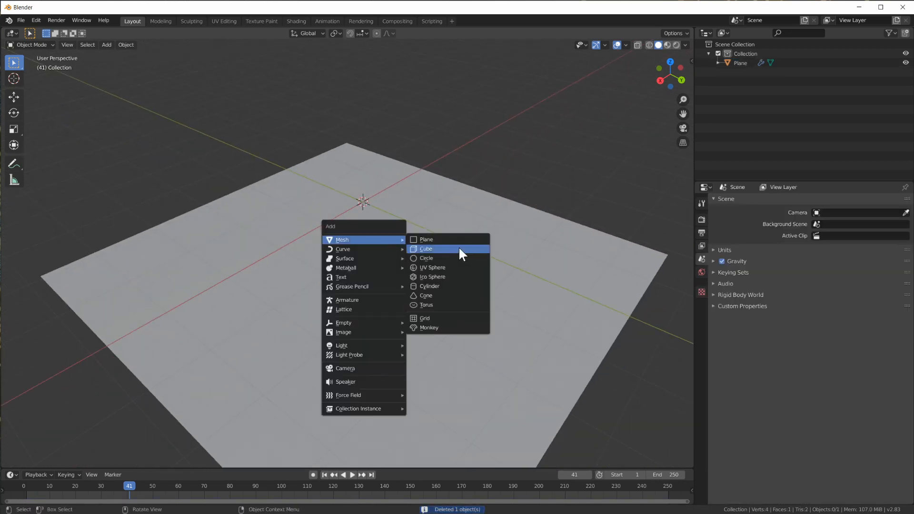
pyautogui.click(429, 327)
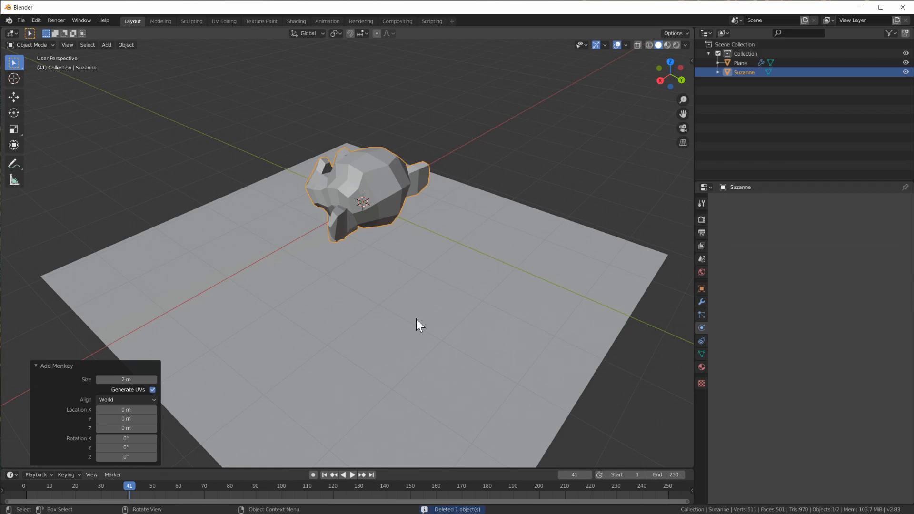
pyautogui.press('KP_1')
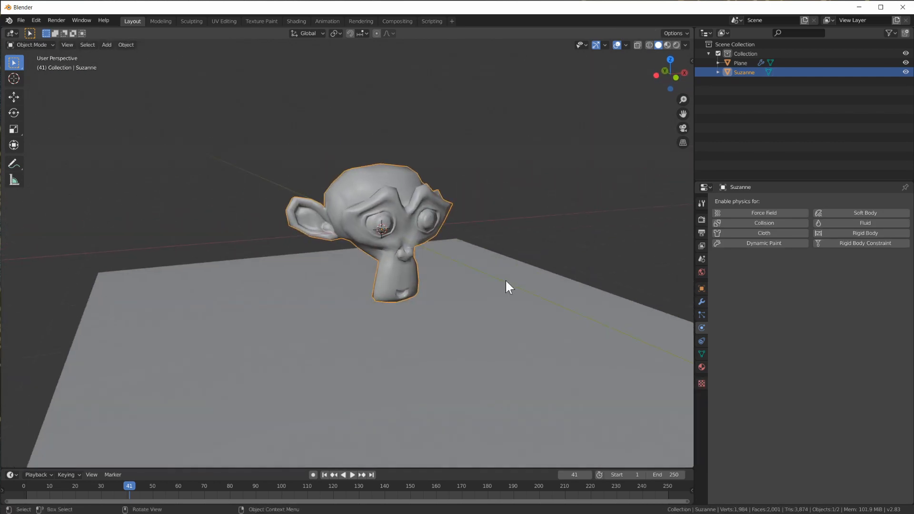
# Give Suzanne cloth physics with Pressure 20 and select her eyes in Edit Mode.
pyautogui.click(763, 232)
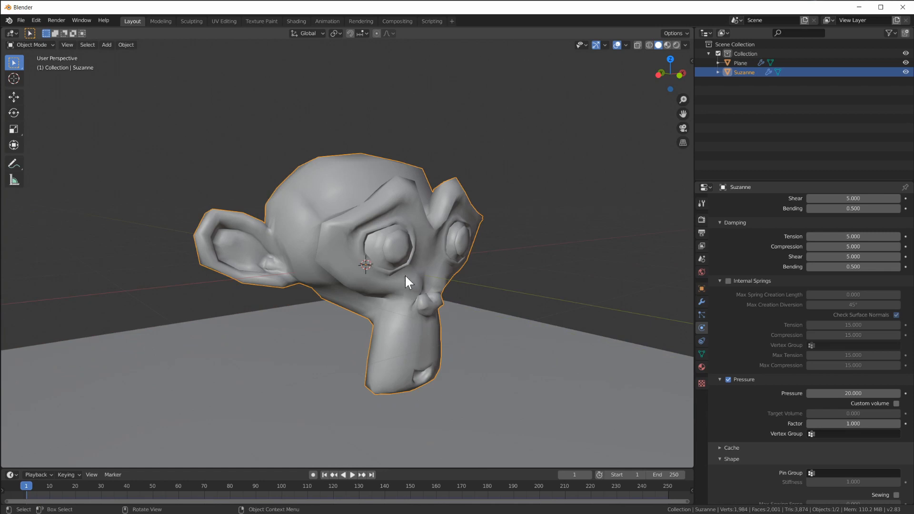
pyautogui.press('Tab')
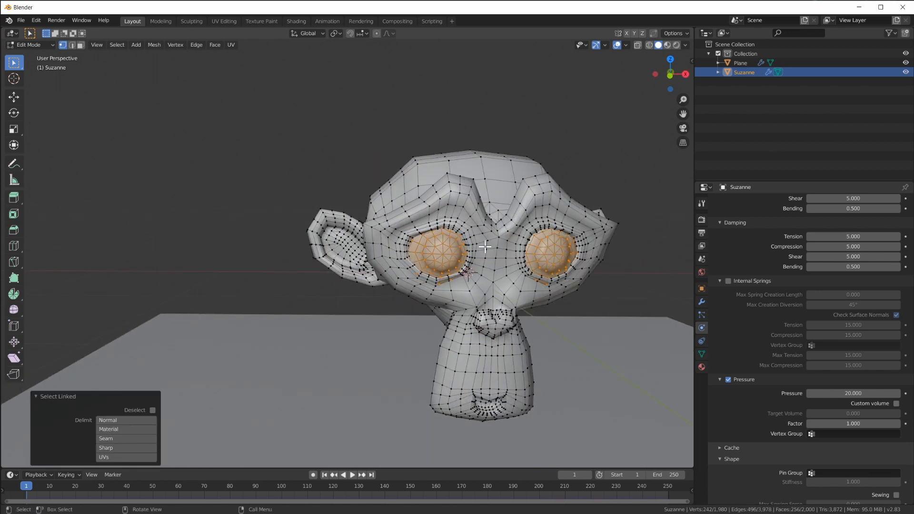
pyautogui.press('Tab')
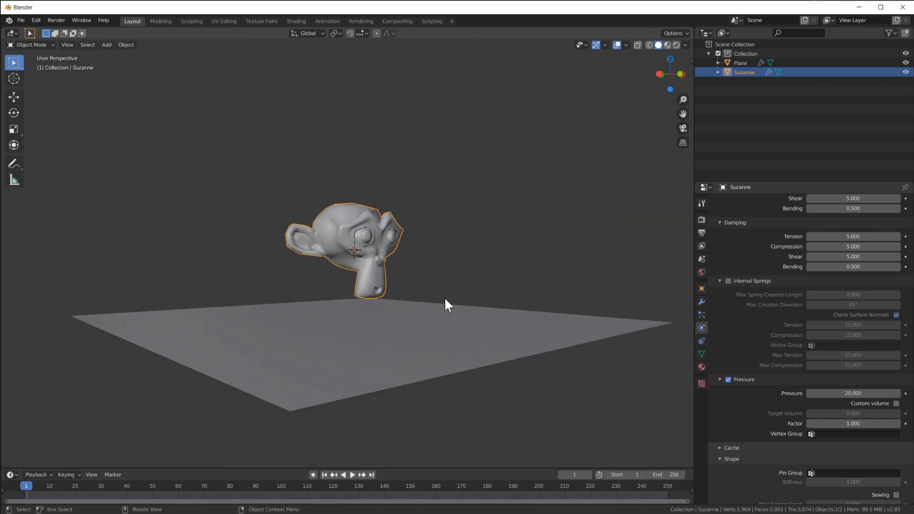
# Play Suzanne's cloth simulation until an eye pops out, then pause around frame 11.
pyautogui.click(352, 474)
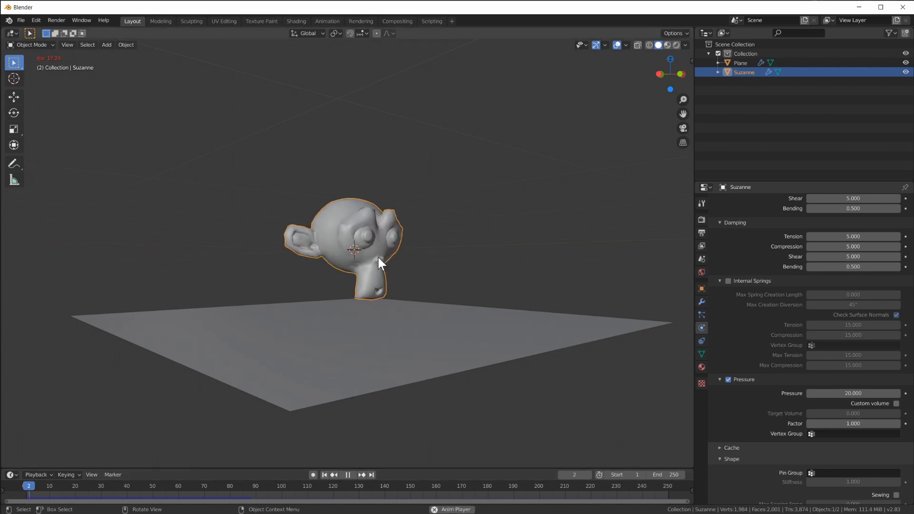
pyautogui.click(347, 473)
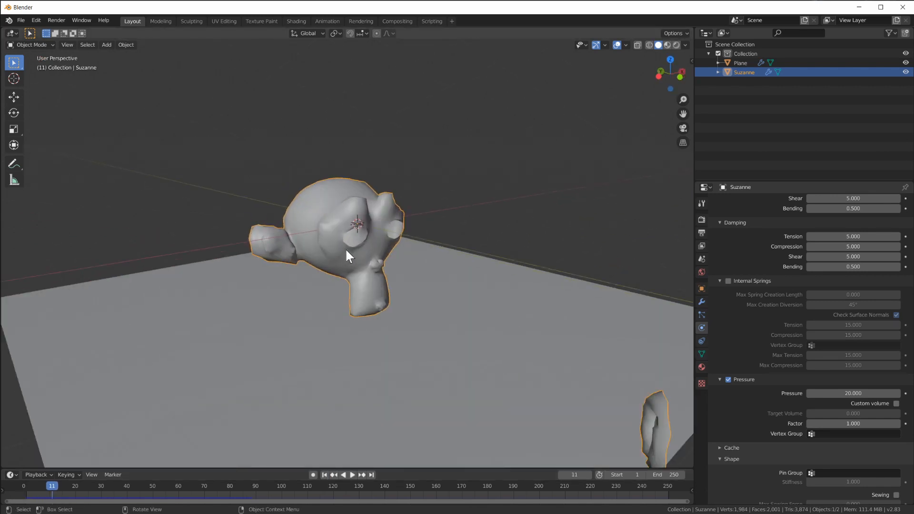